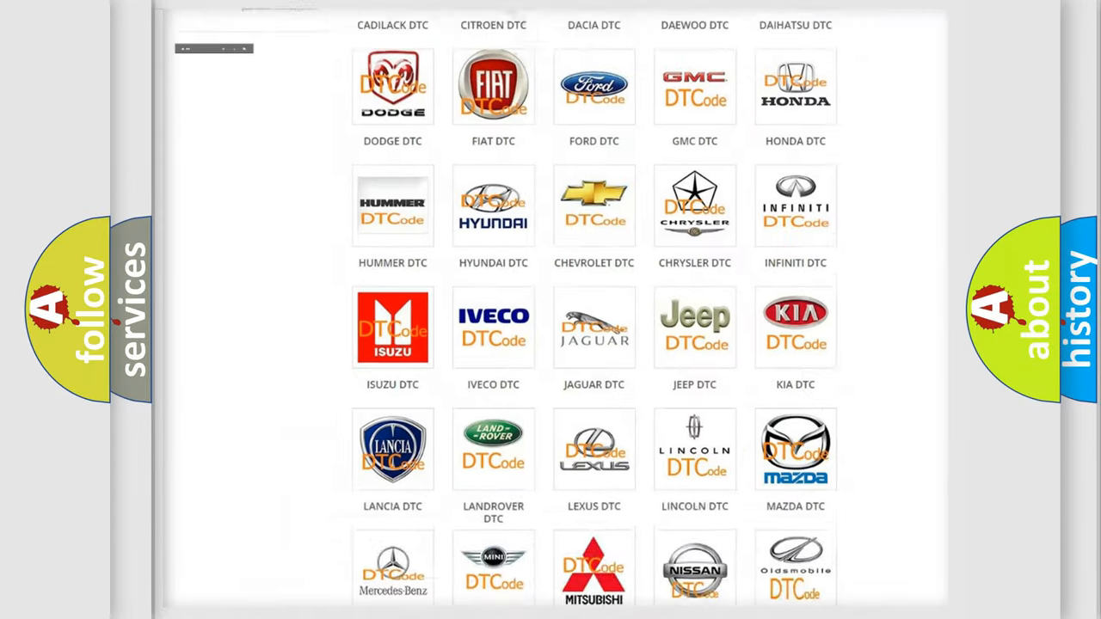
Step: Select the SCION logo in the DTC brand grid and browse its airbag code subcategories
scroll("up", 3)
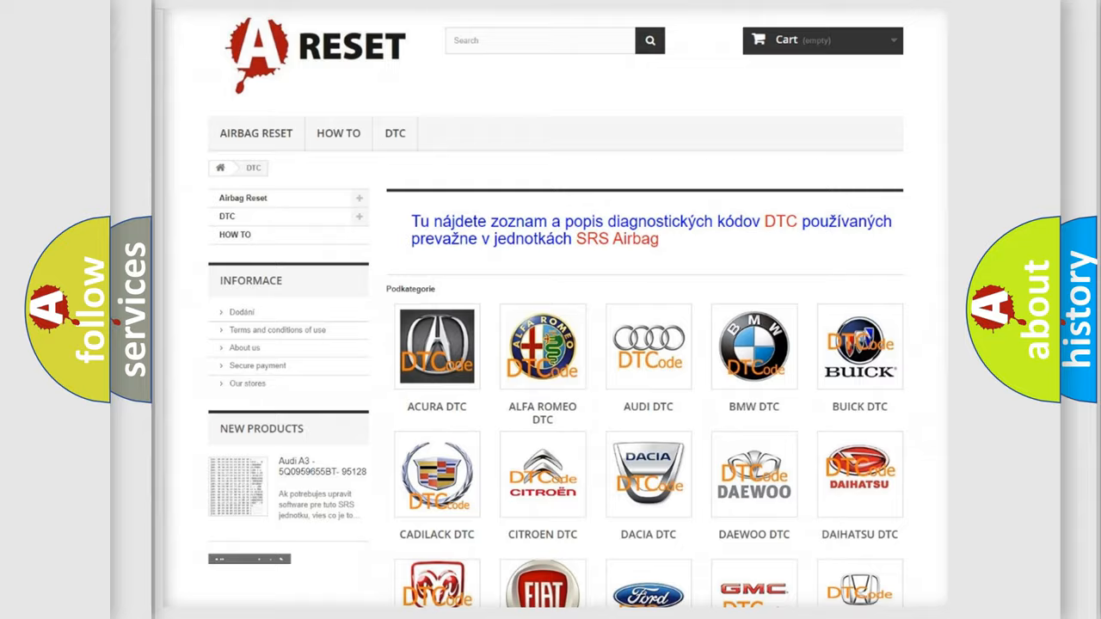
scroll("down", 3)
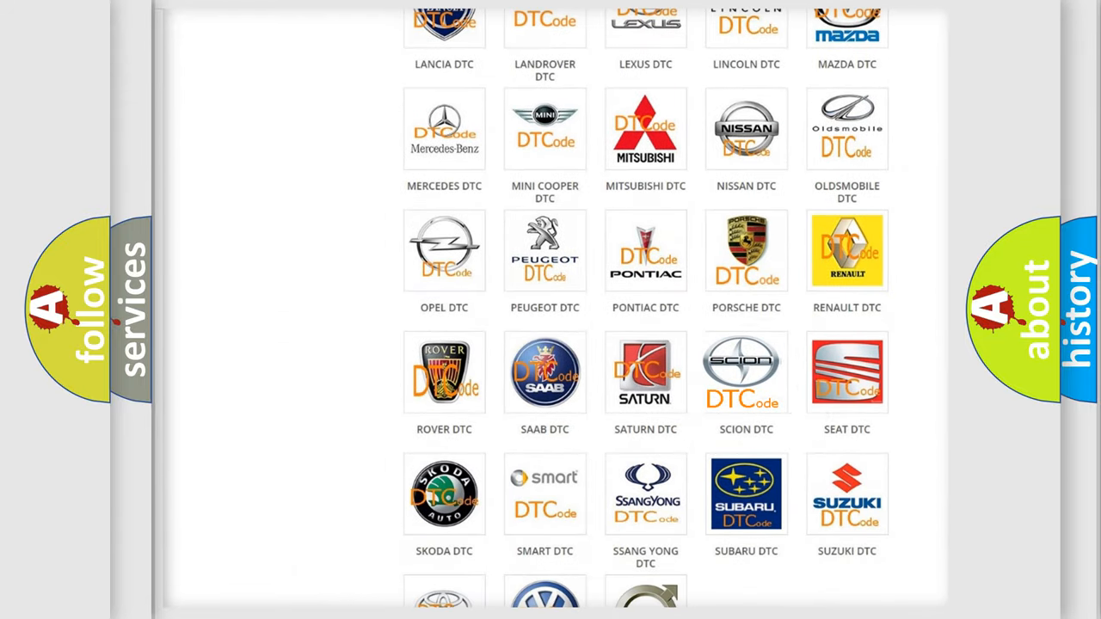
left_click(747, 372)
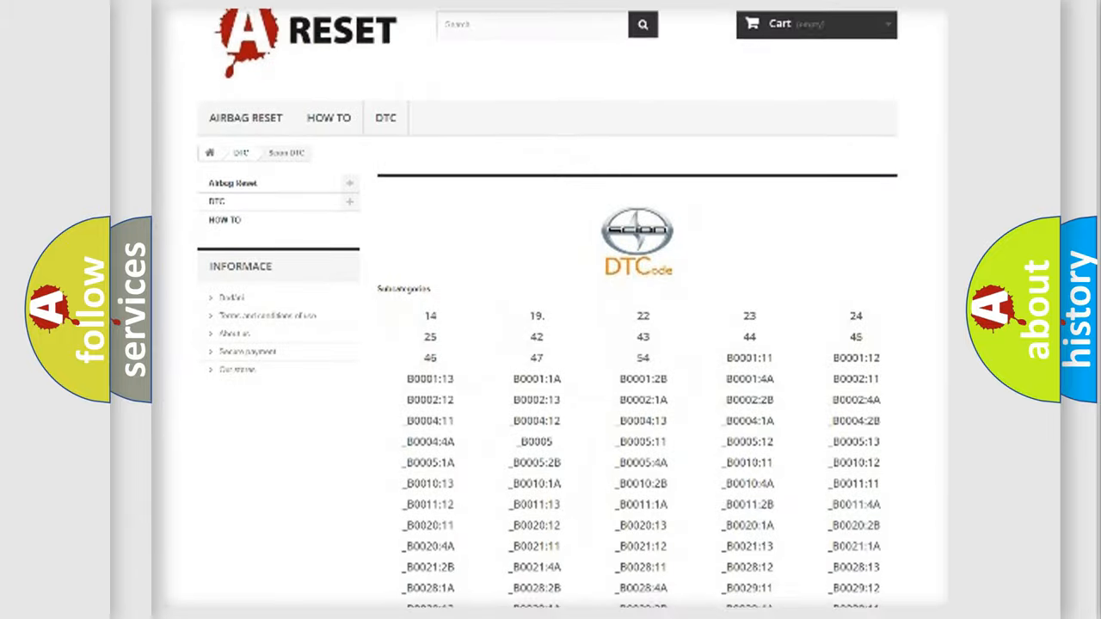
scroll("down", 3)
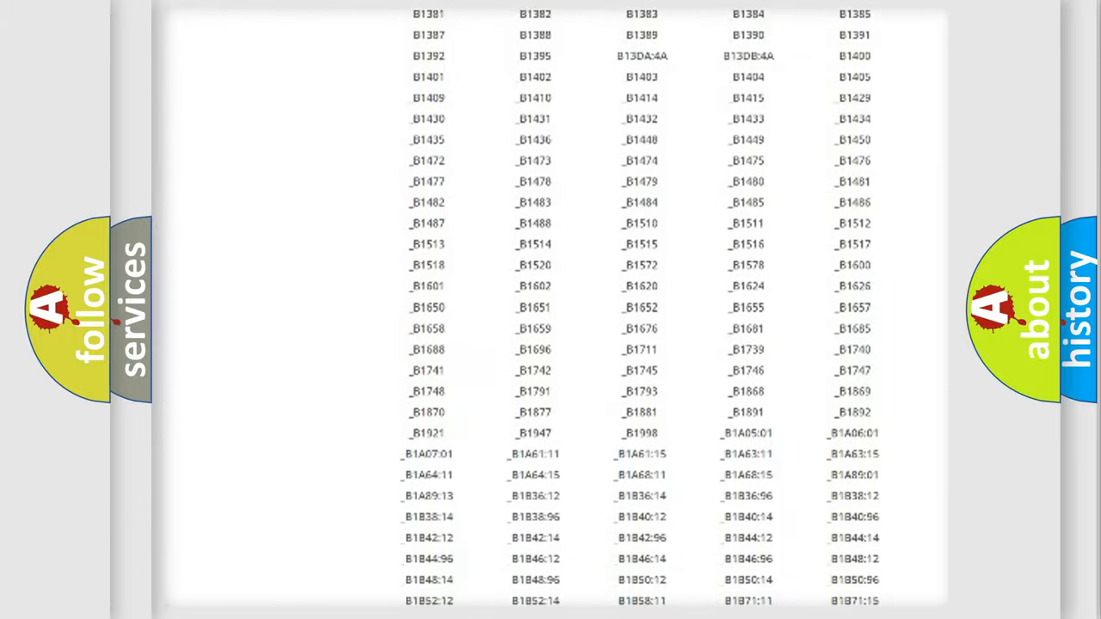
scroll("up", 3)
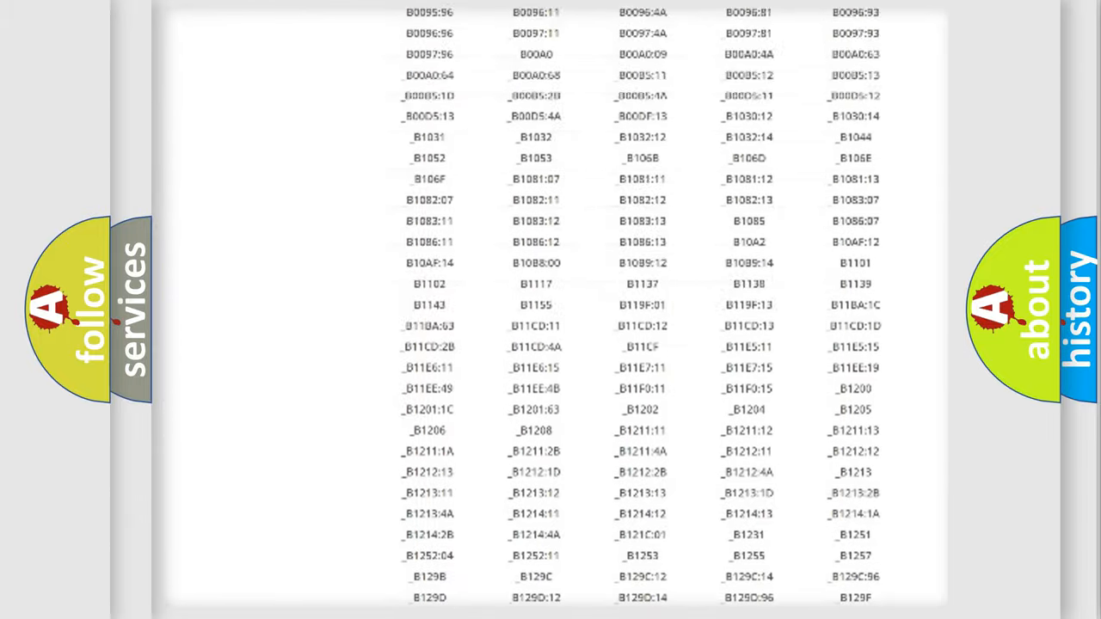